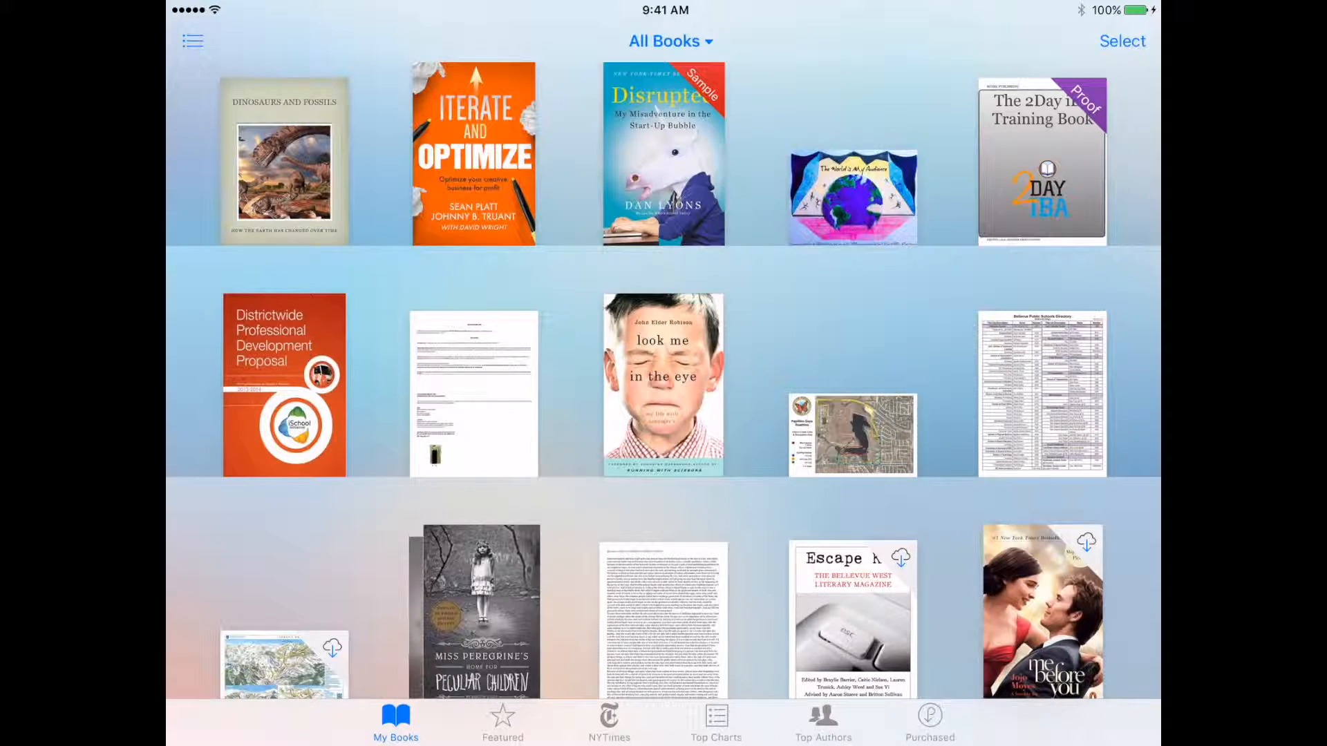
Open the Dinosaurs and Fossils book from the My Books library
left_click(284, 160)
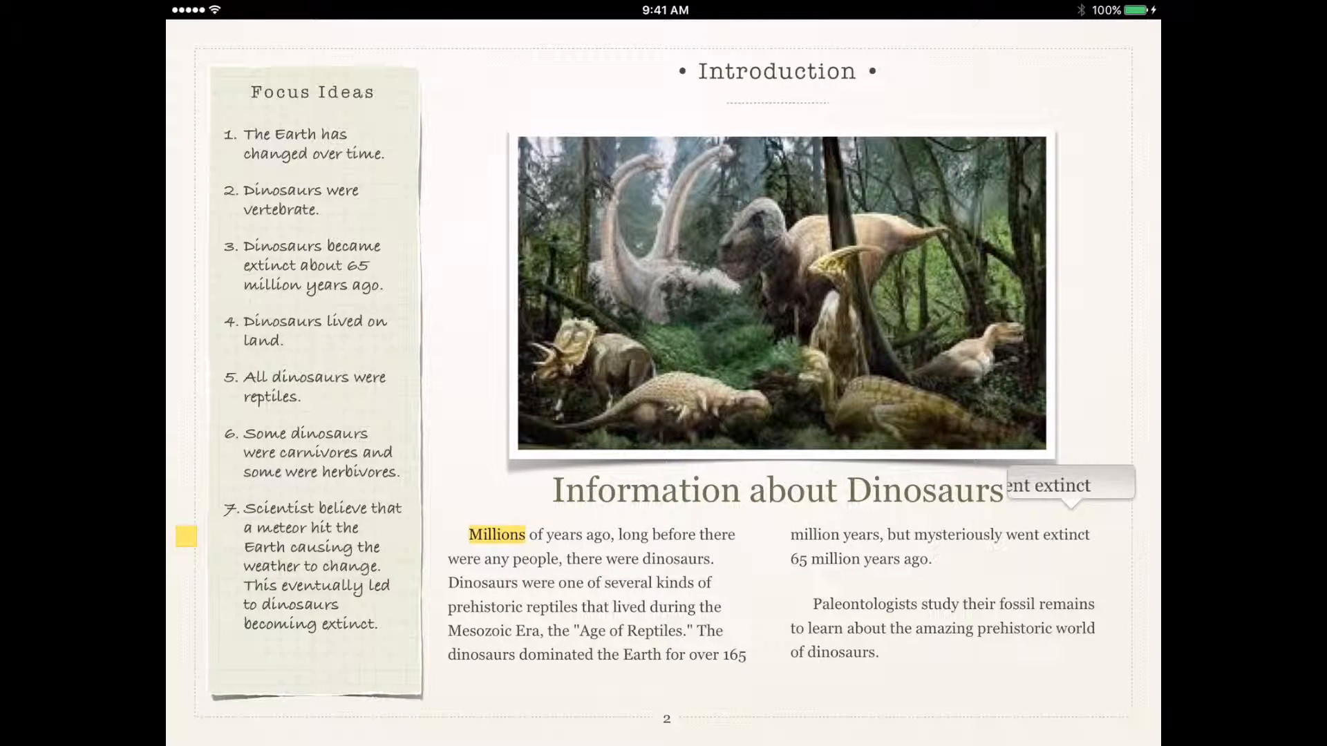
Select 'extinct' and give it a pink highlight
double_click(1067, 534)
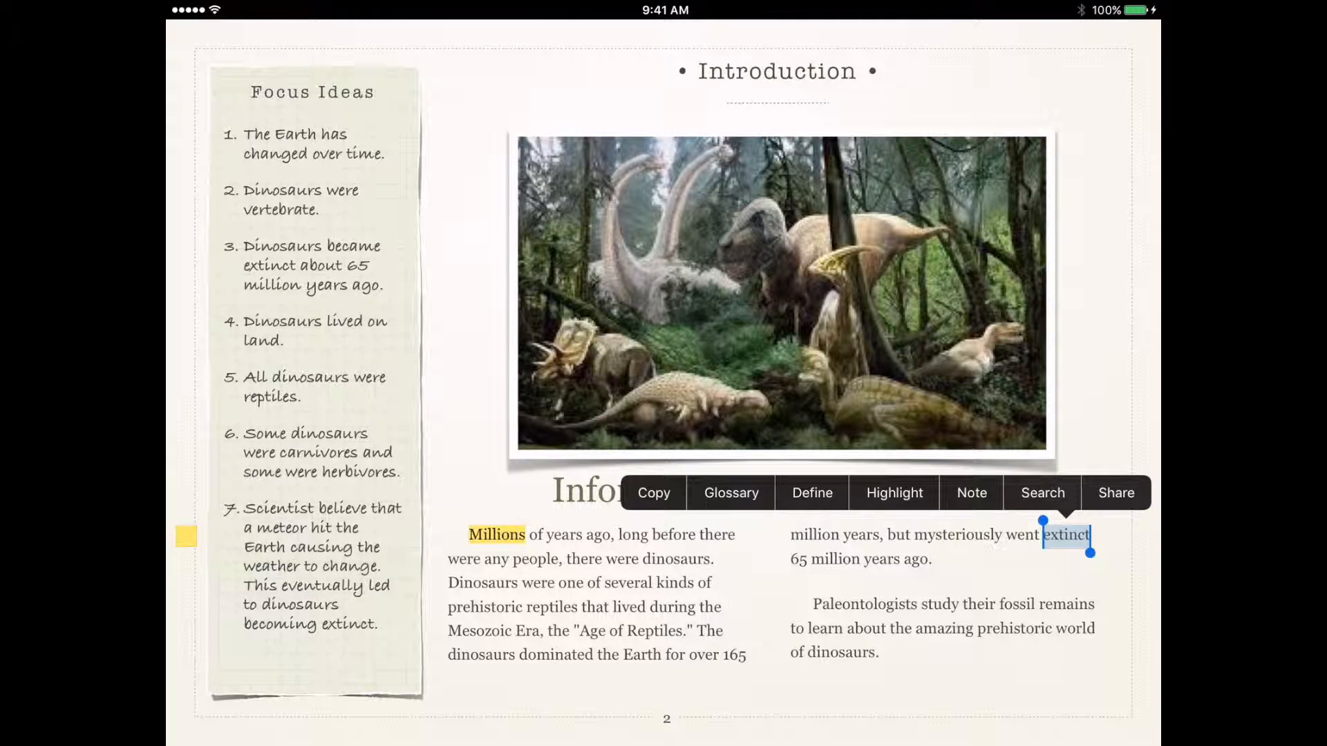
left_click(894, 493)
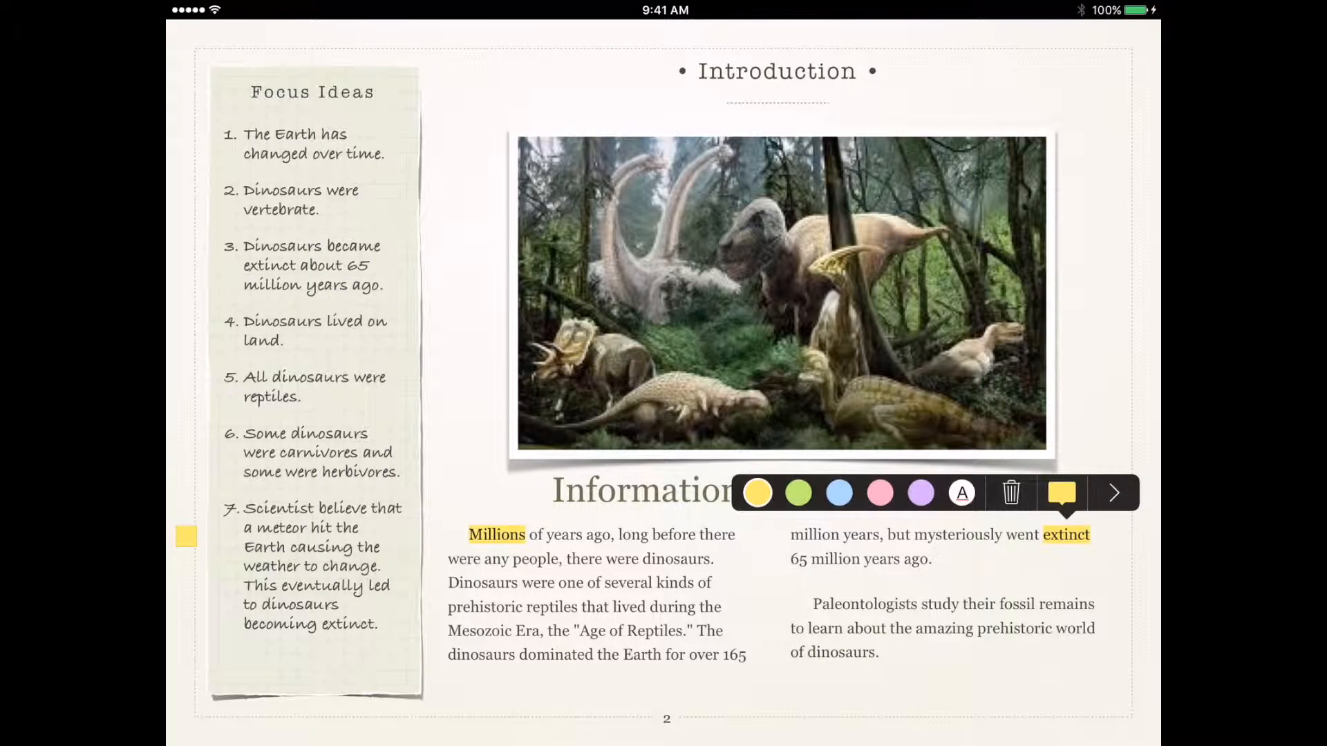
left_click(880, 492)
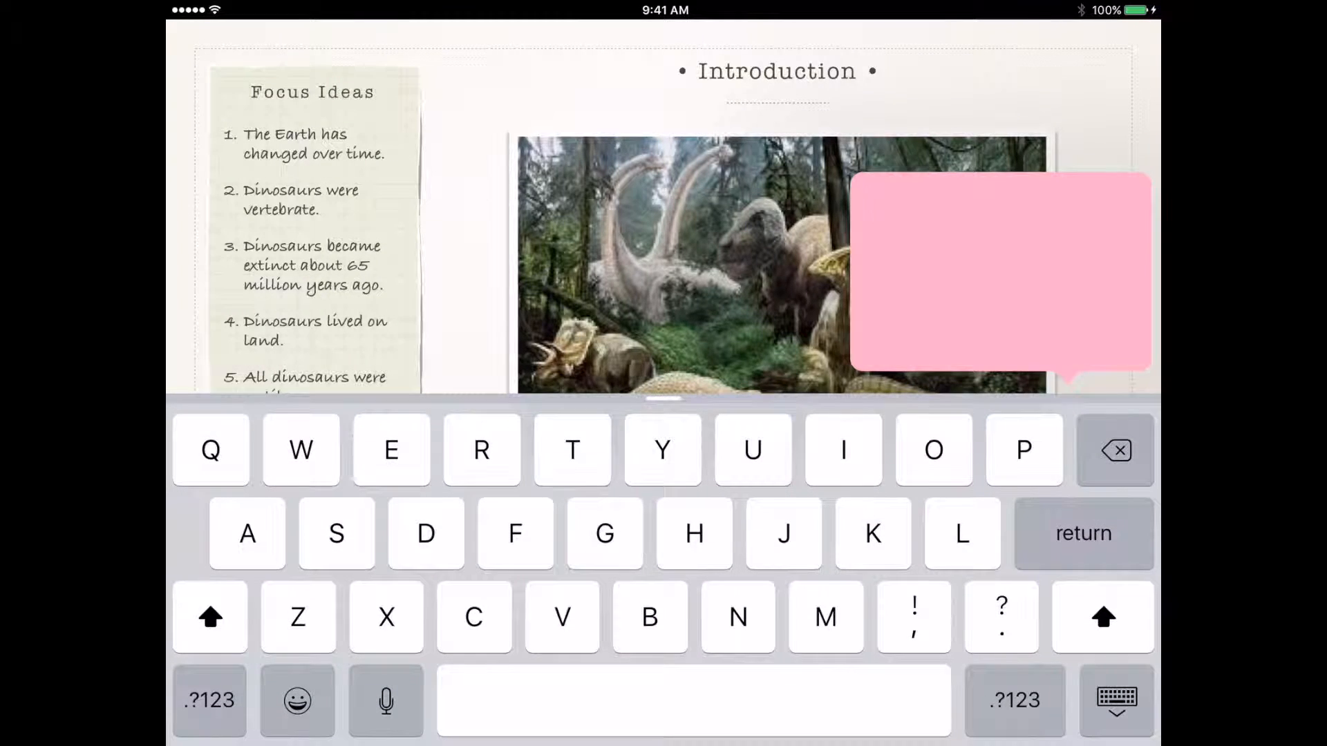
Write 'To disappear or cease to exist' in the note on 'extinct' and close it
left_click(999, 275)
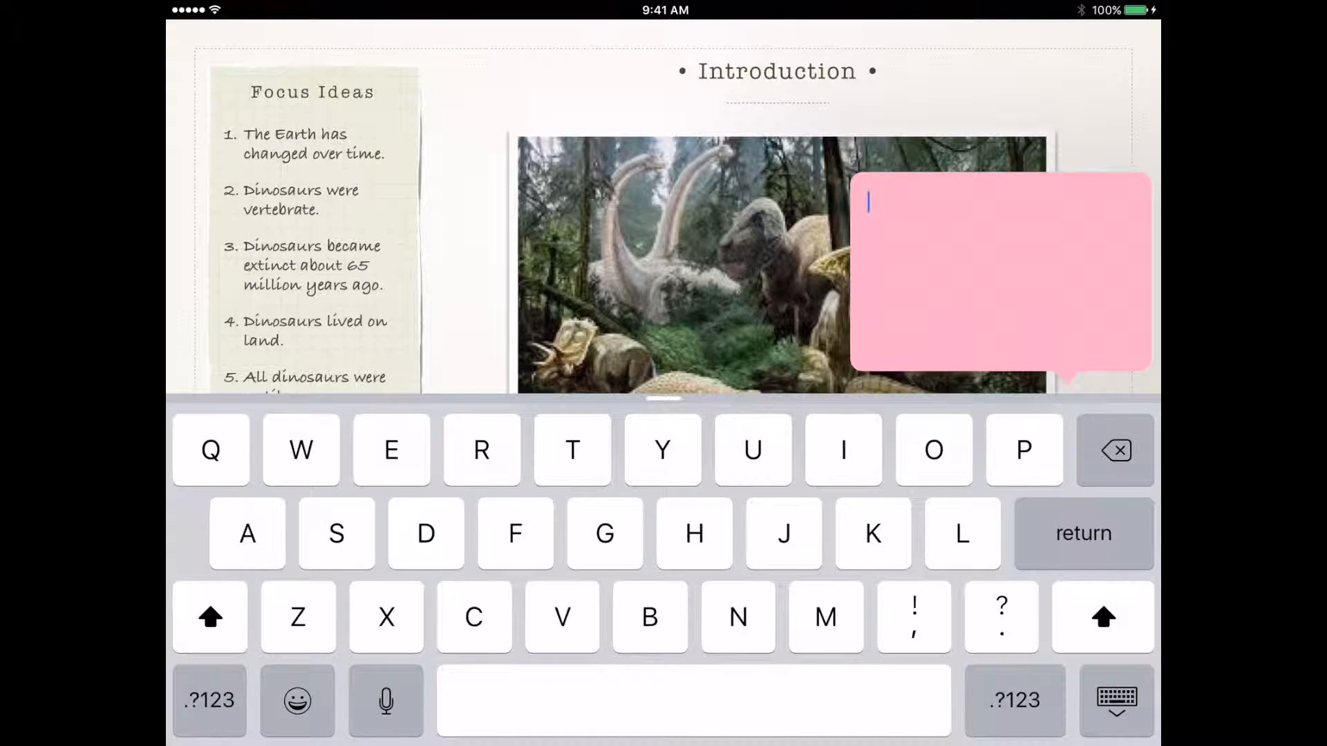
type("To dis")
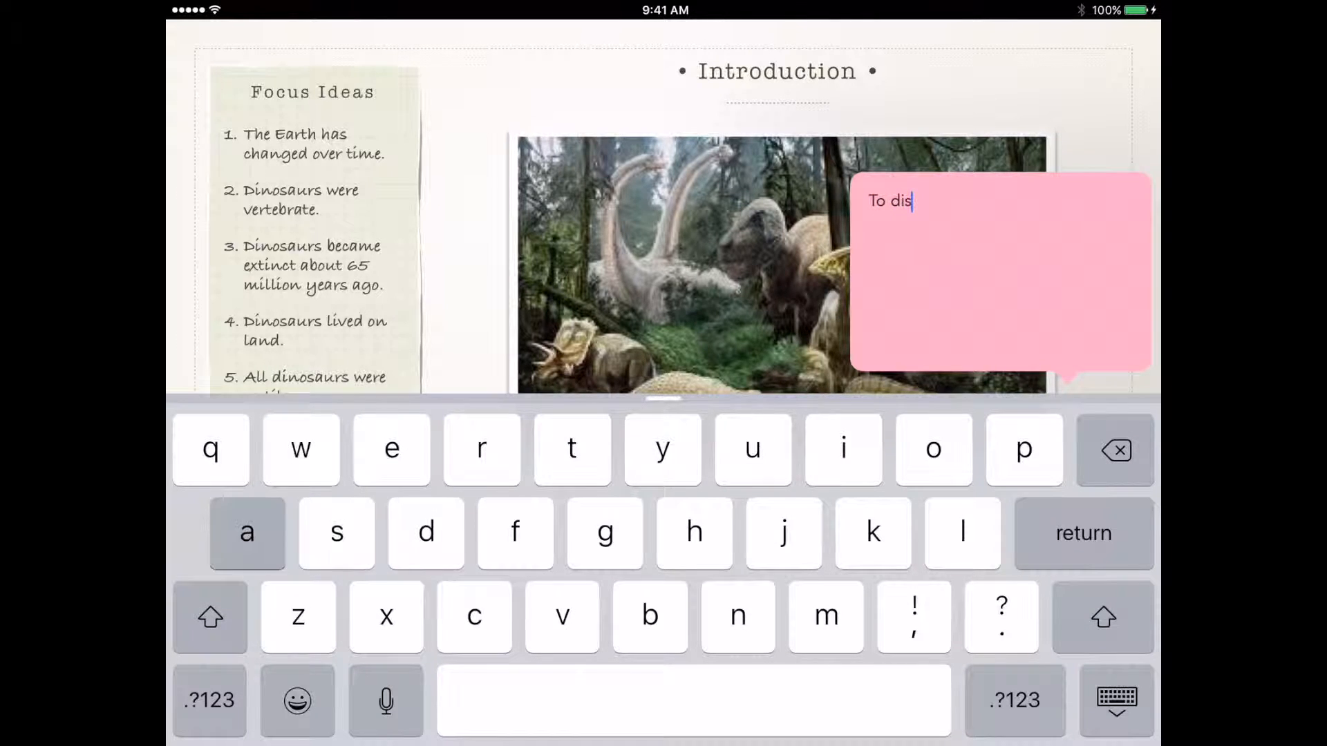
type("appear")
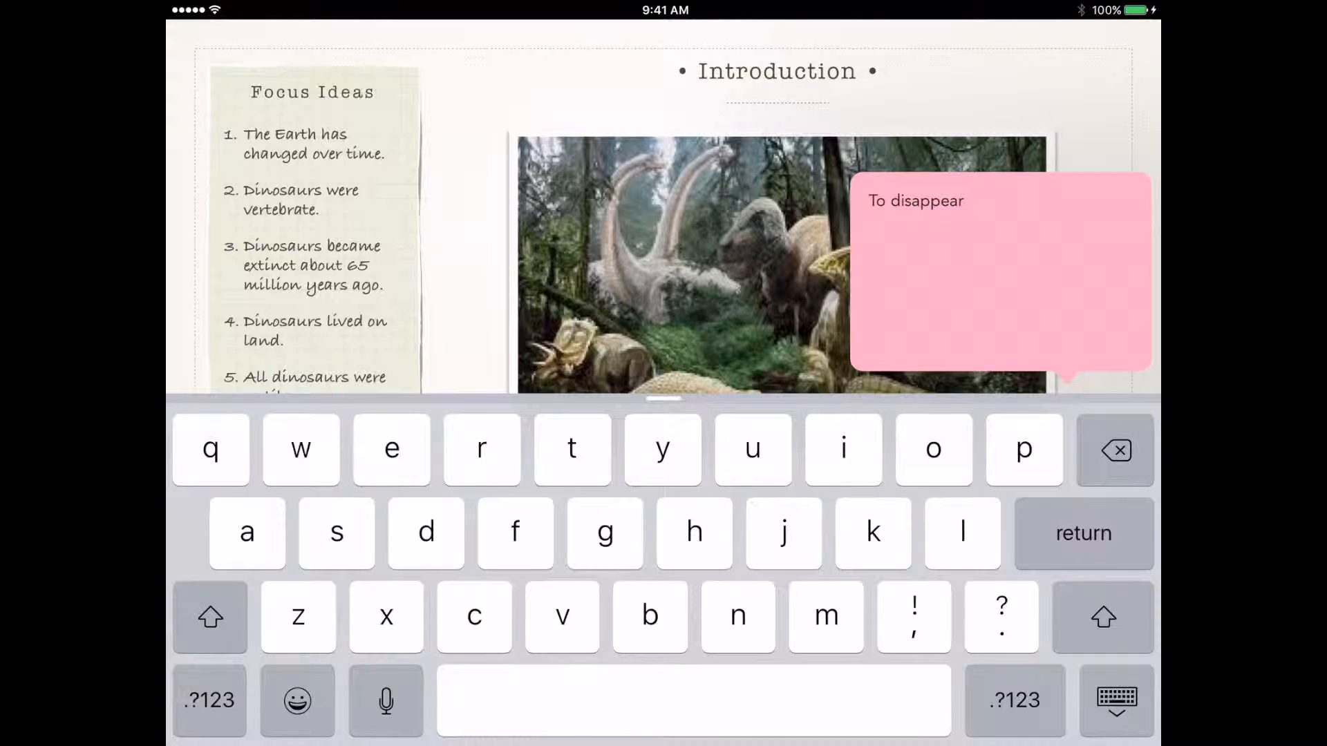
type("or cease t")
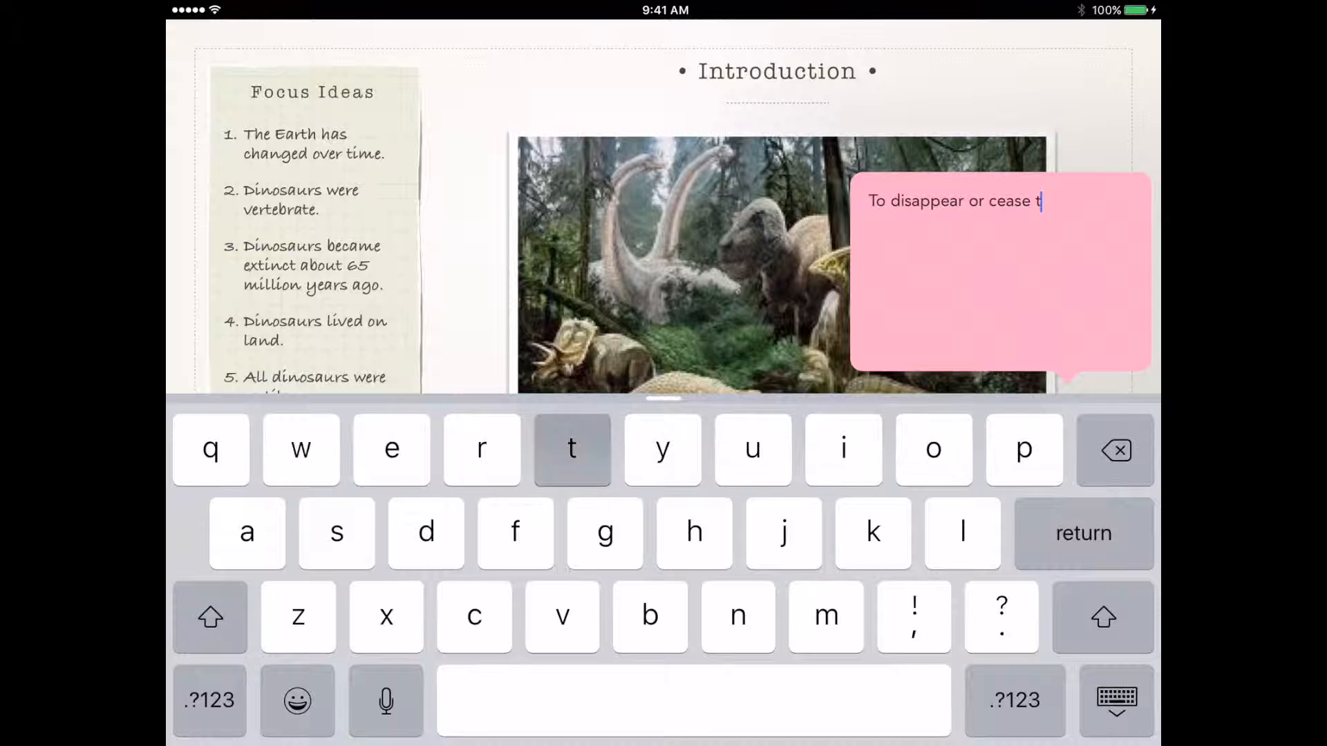
type("o exist")
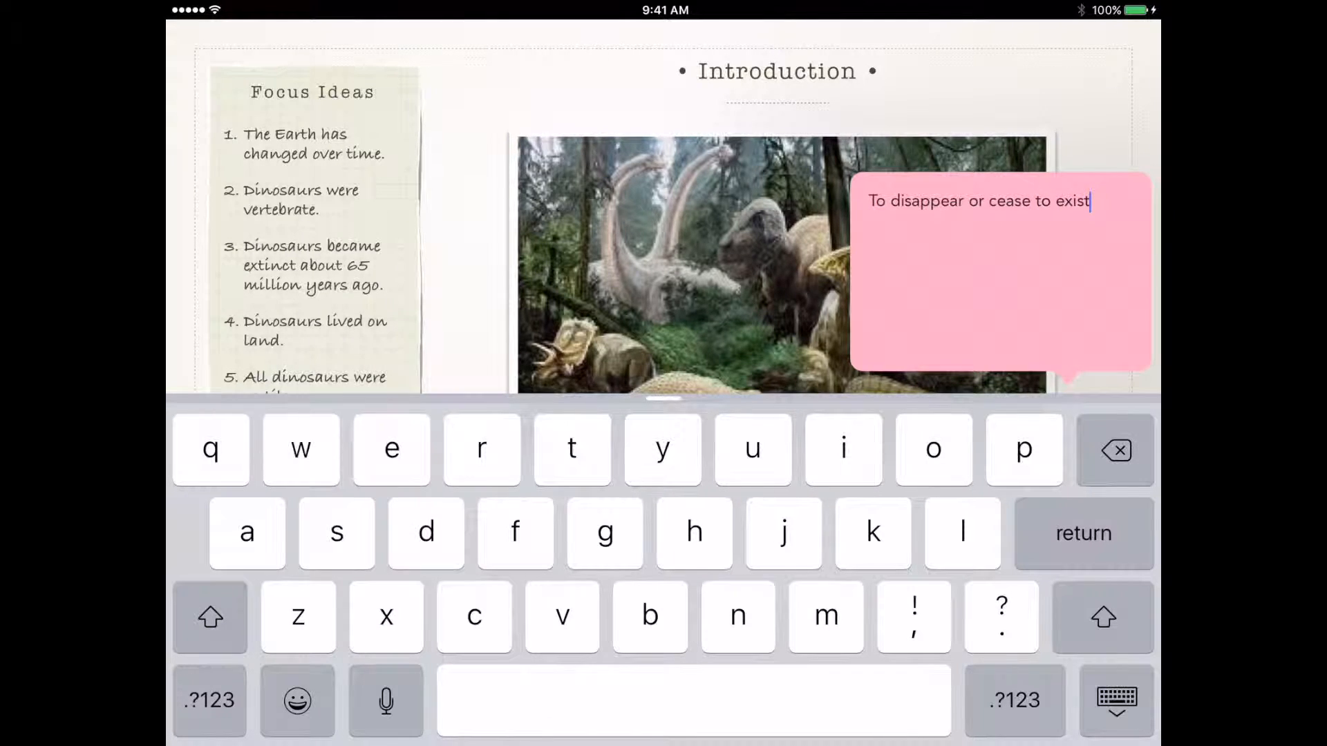
left_click(1116, 700)
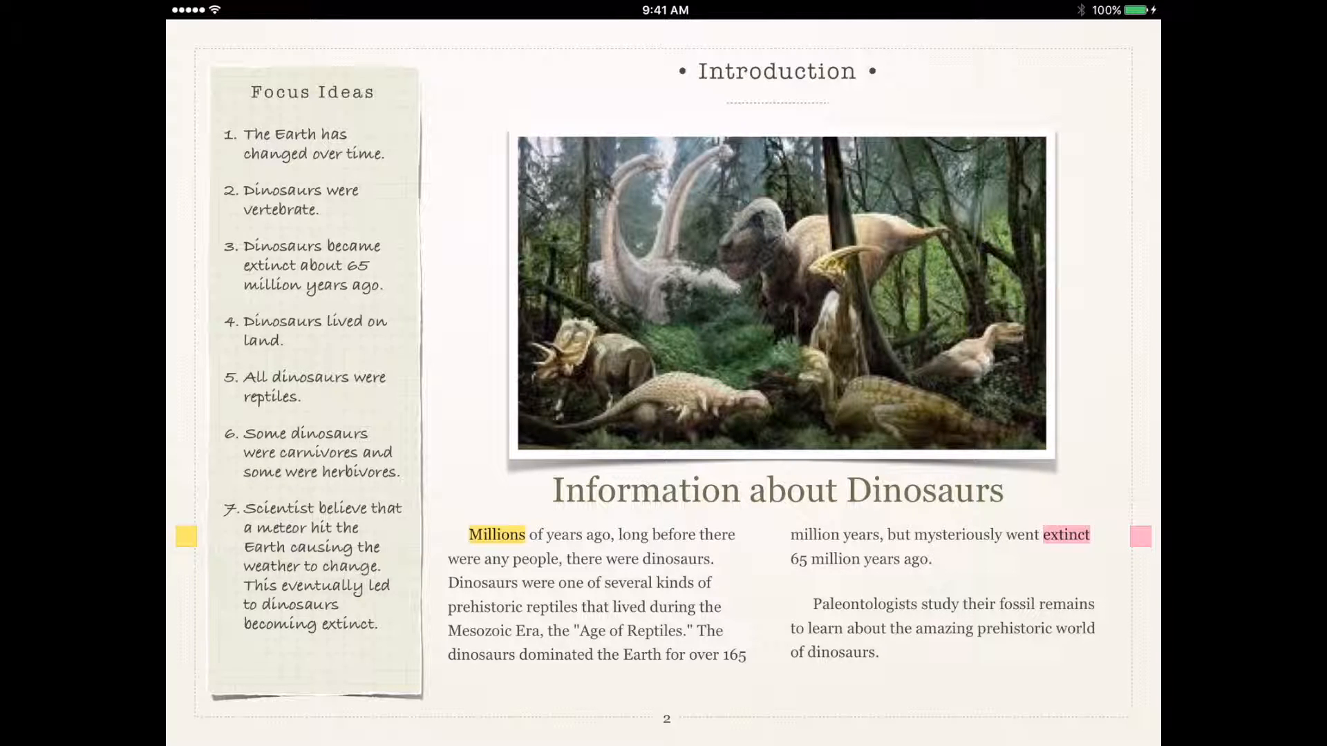
left_click(664, 287)
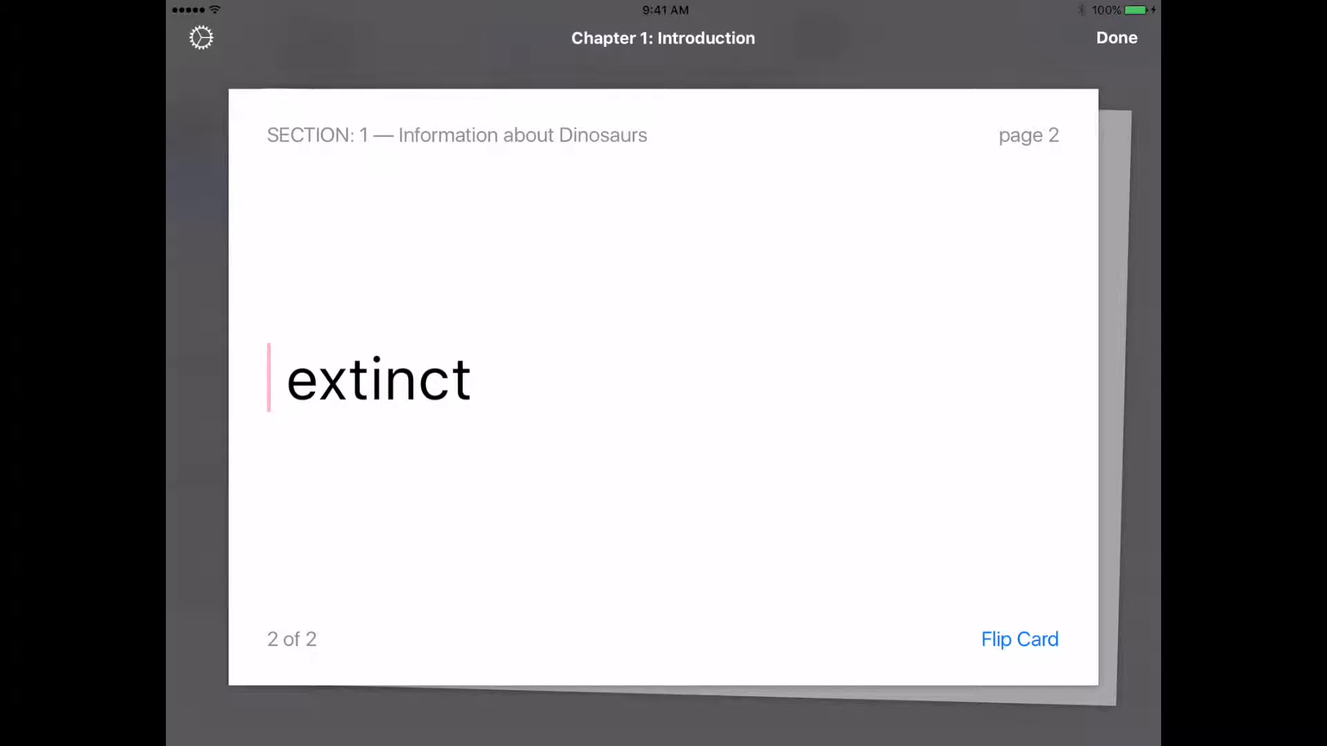
Flip the 'extinct' study card to its definition and back, then finish with Done
left_click(1018, 638)
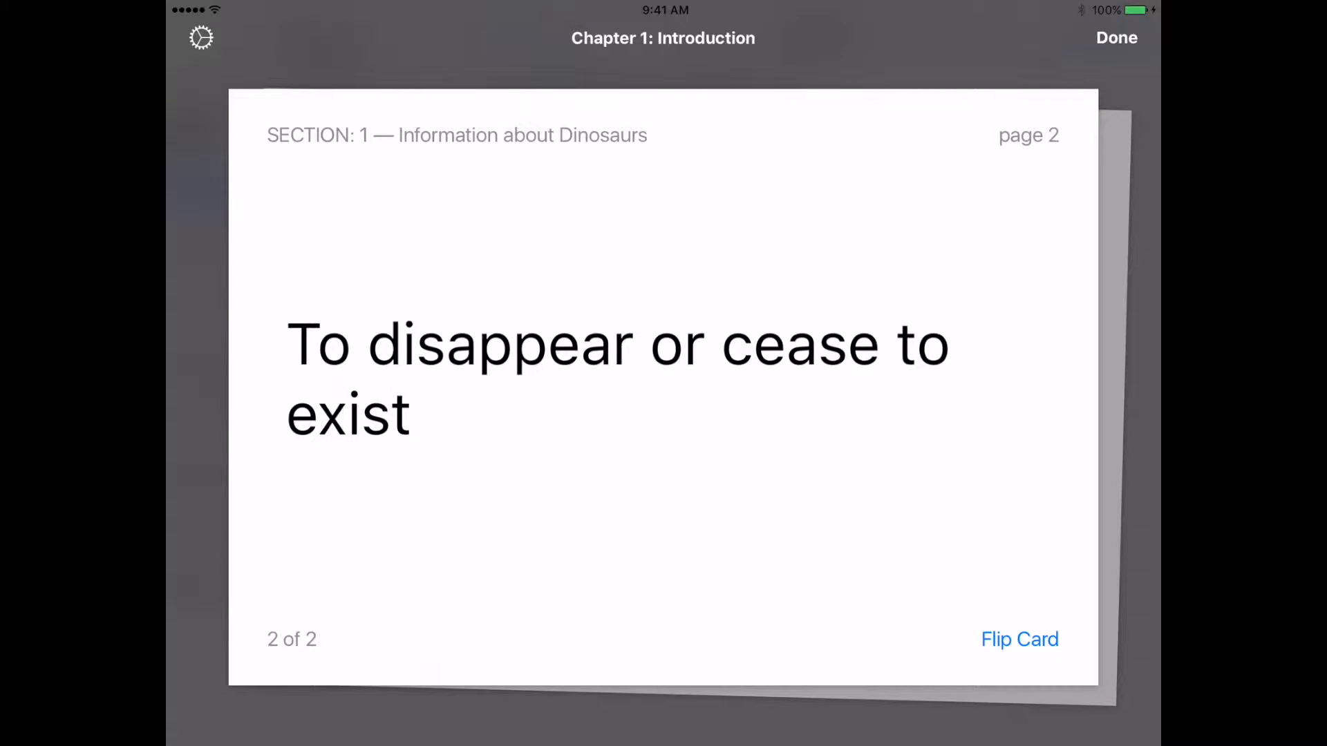
left_click(1116, 38)
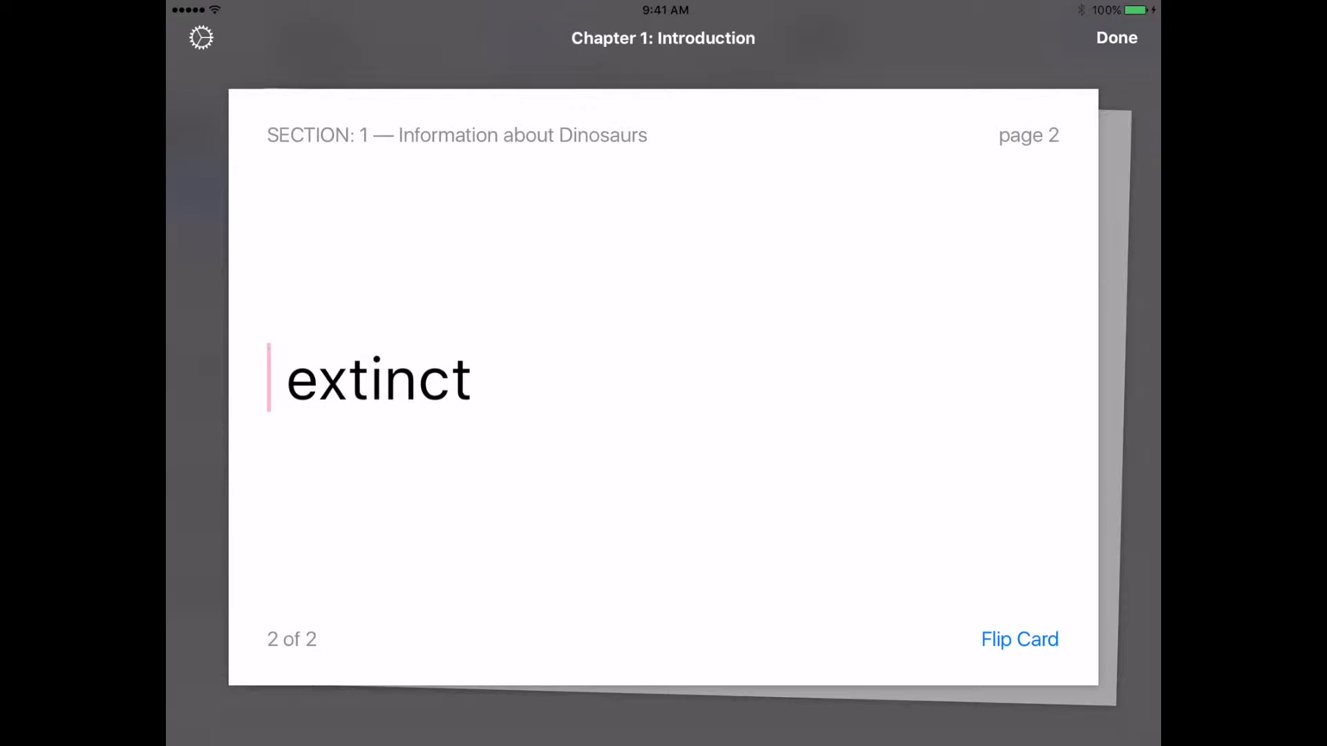
left_click(1018, 639)
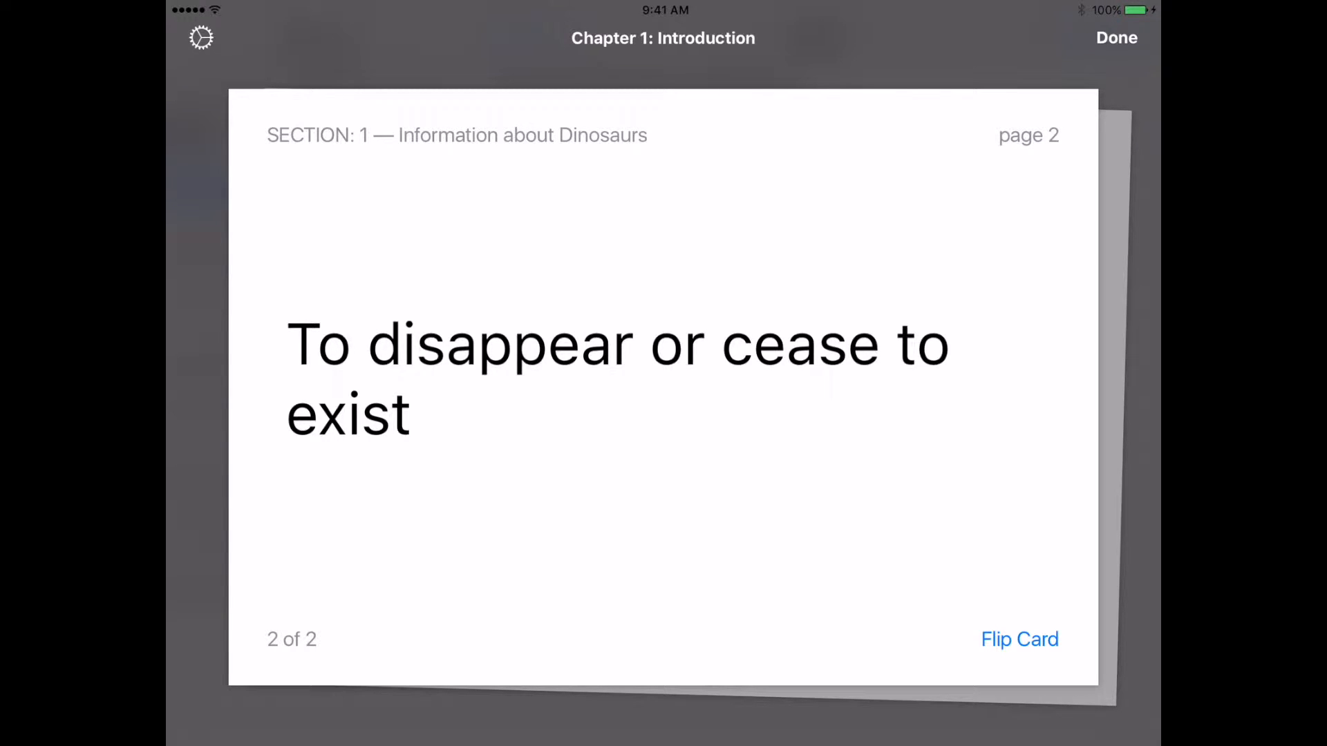
left_click(1116, 37)
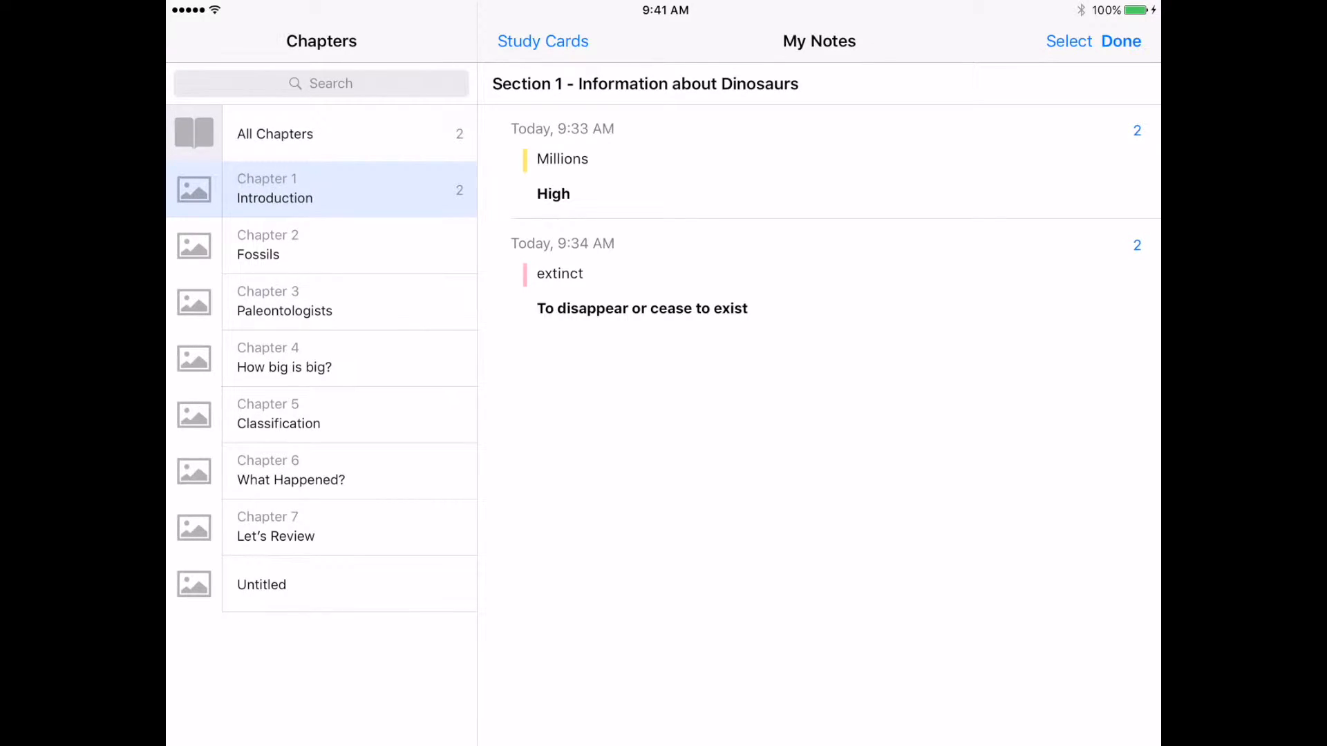
Close My Notes to return to the dinosaur introduction page
left_click(1120, 41)
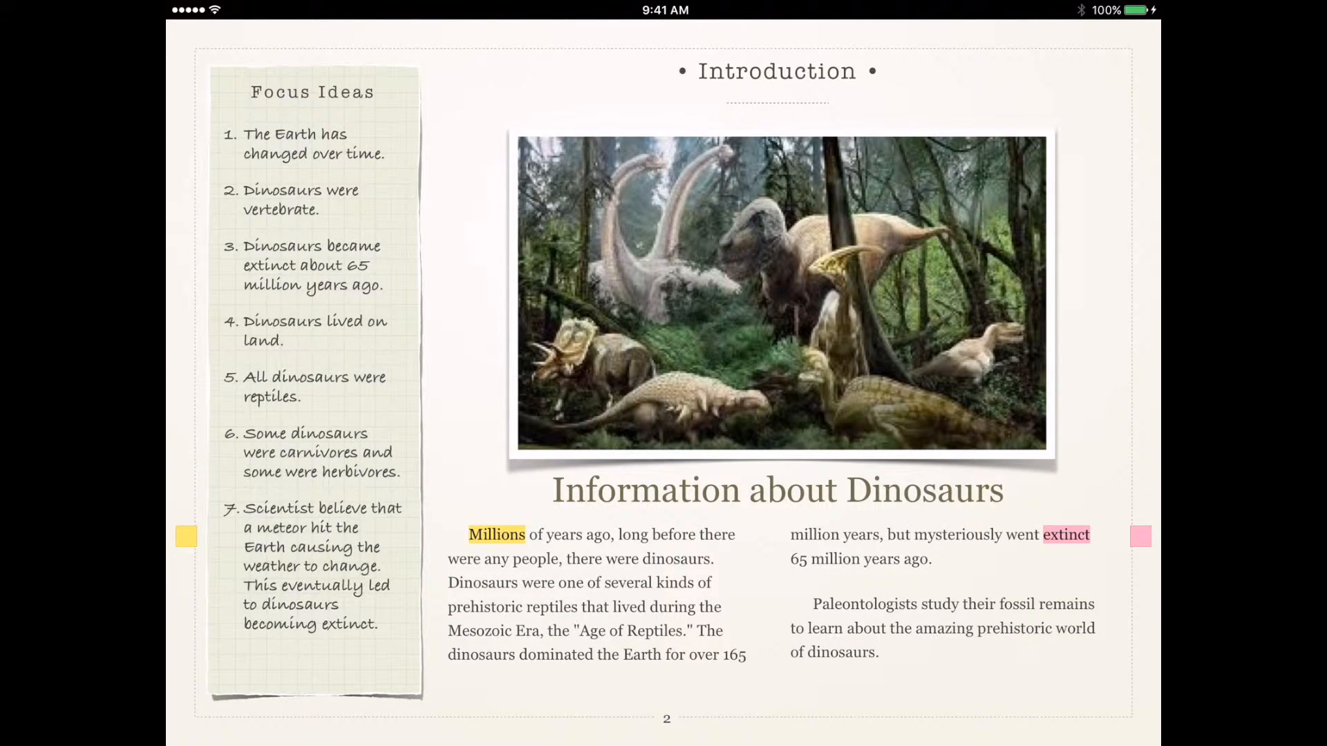